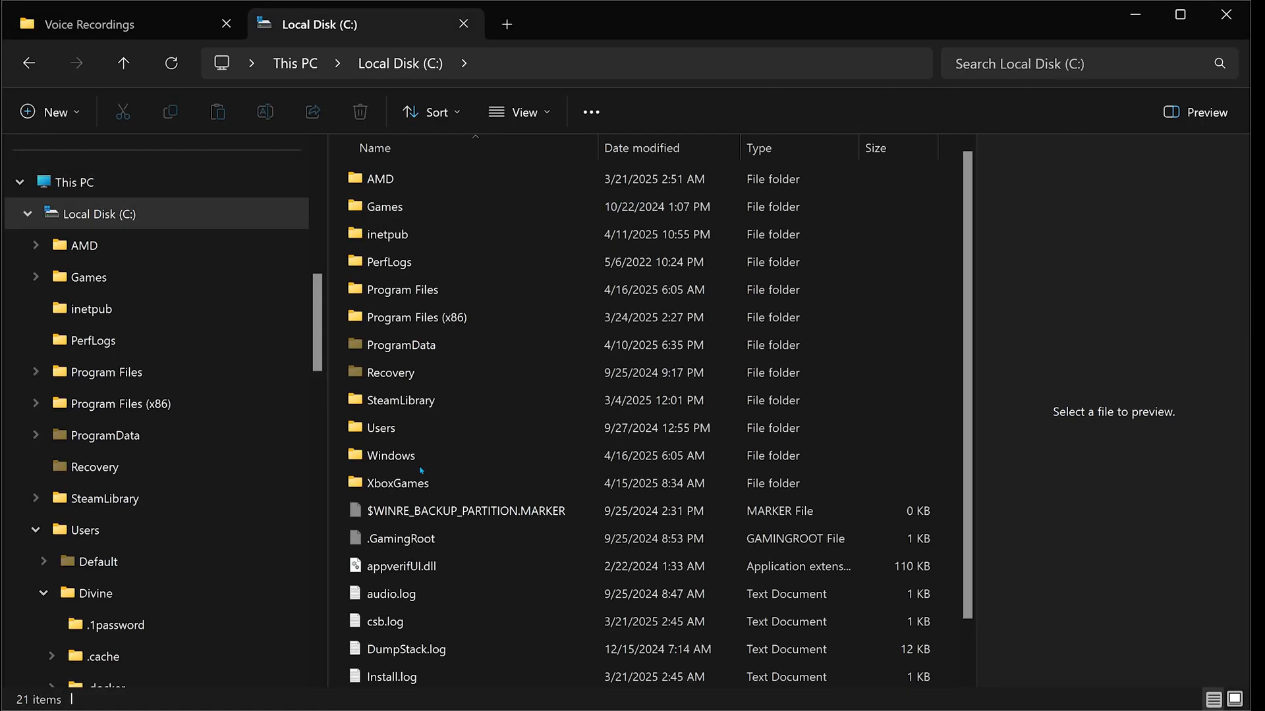
Navigate into Users > profile > AppData > Local.
{"action": "double_click", "coordinate": [379, 426]}
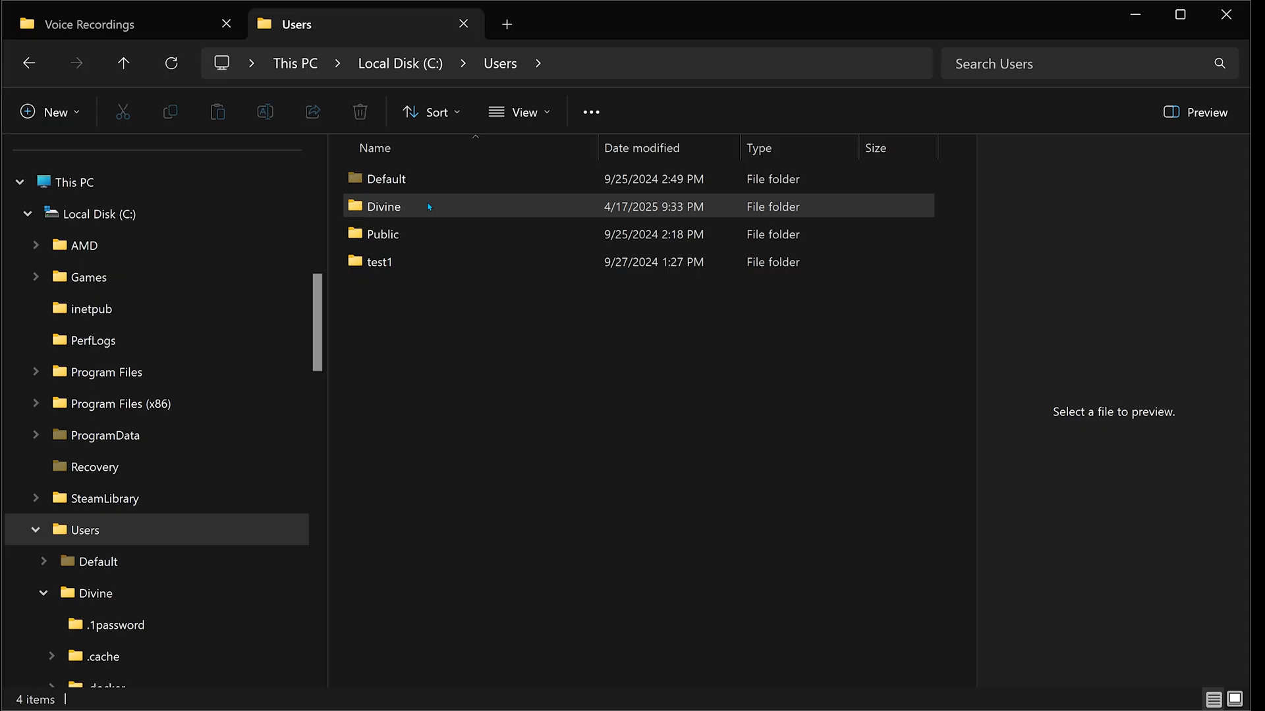
{"action": "double_click", "coordinate": [383, 206]}
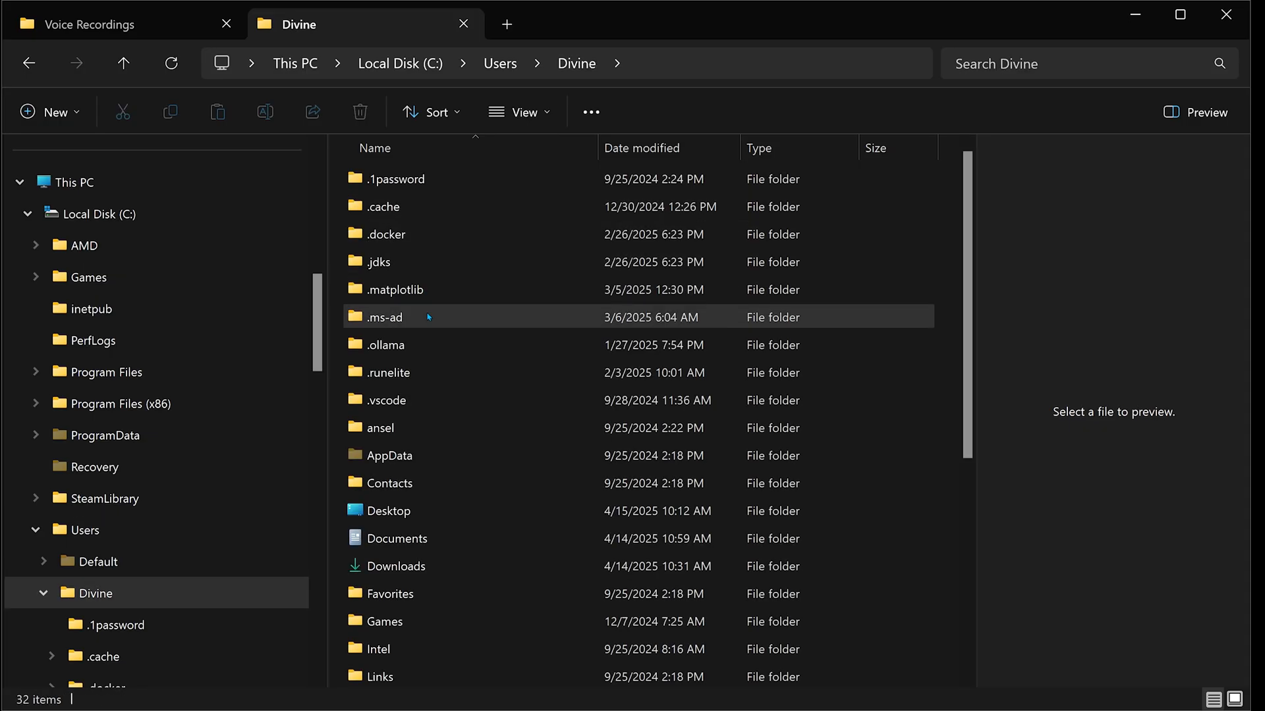
{"action": "double_click", "coordinate": [389, 455]}
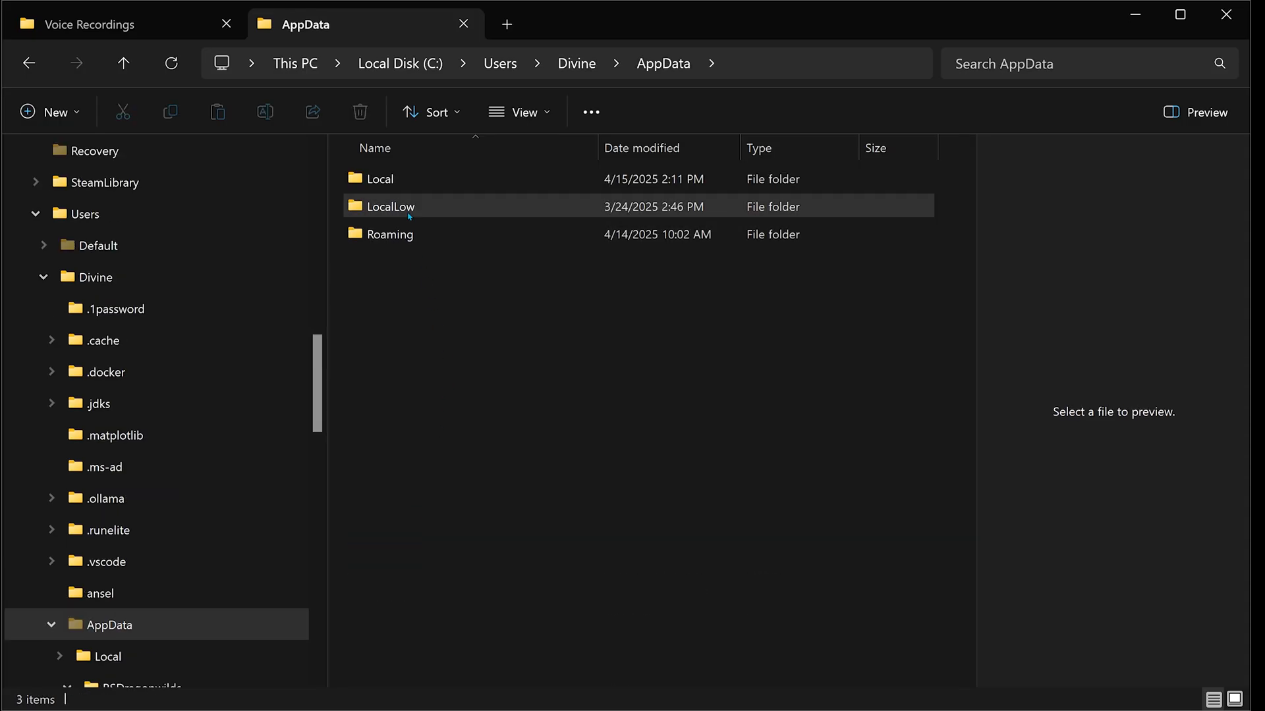
{"action": "double_click", "coordinate": [379, 178]}
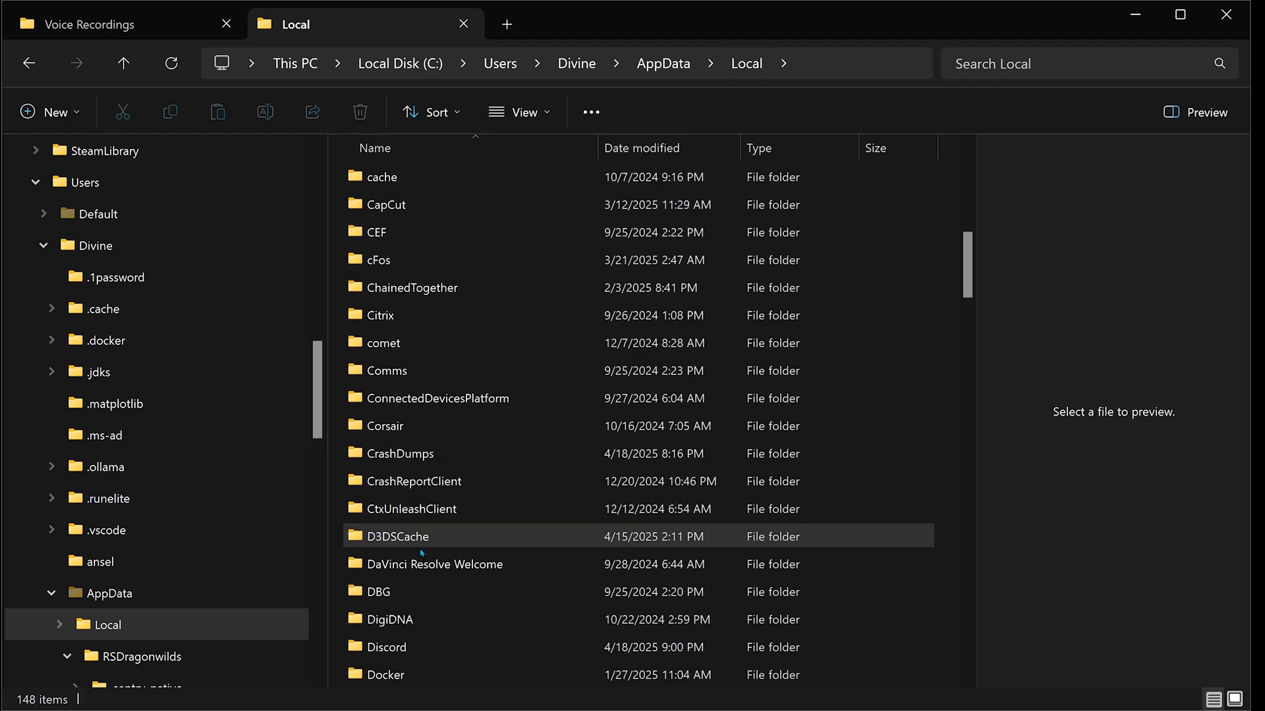
{"action": "scroll", "scroll_direction": "down", "scroll_amount": 3}
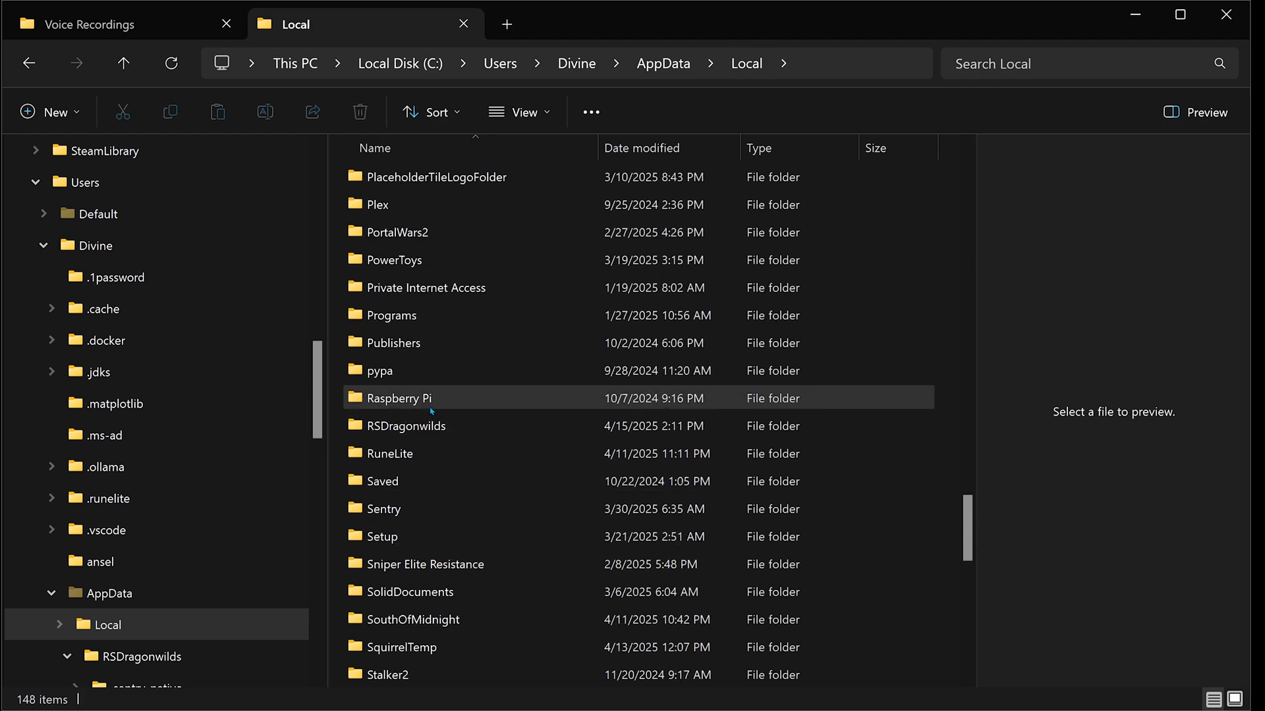
Continue into RSDragonwilds > Saved > Config > Windows and bring up the actions for Engine.ini.
{"action": "double_click", "coordinate": [406, 425]}
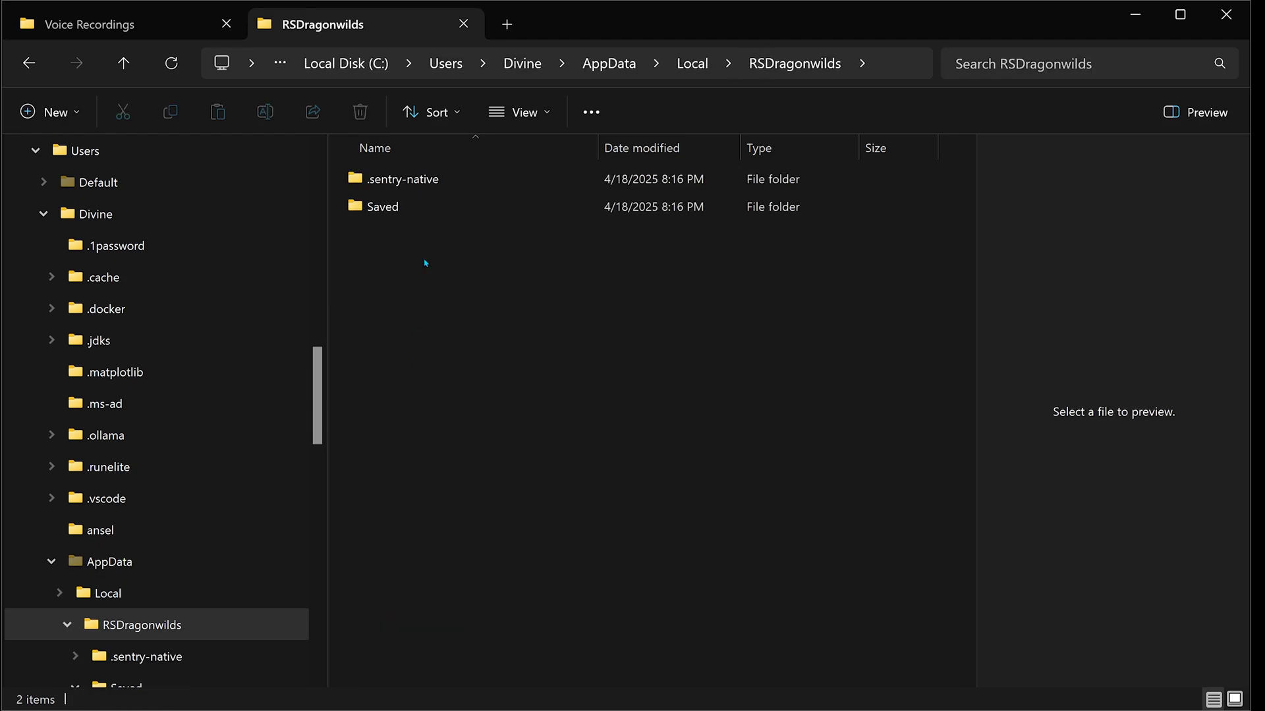
{"action": "double_click", "coordinate": [381, 206]}
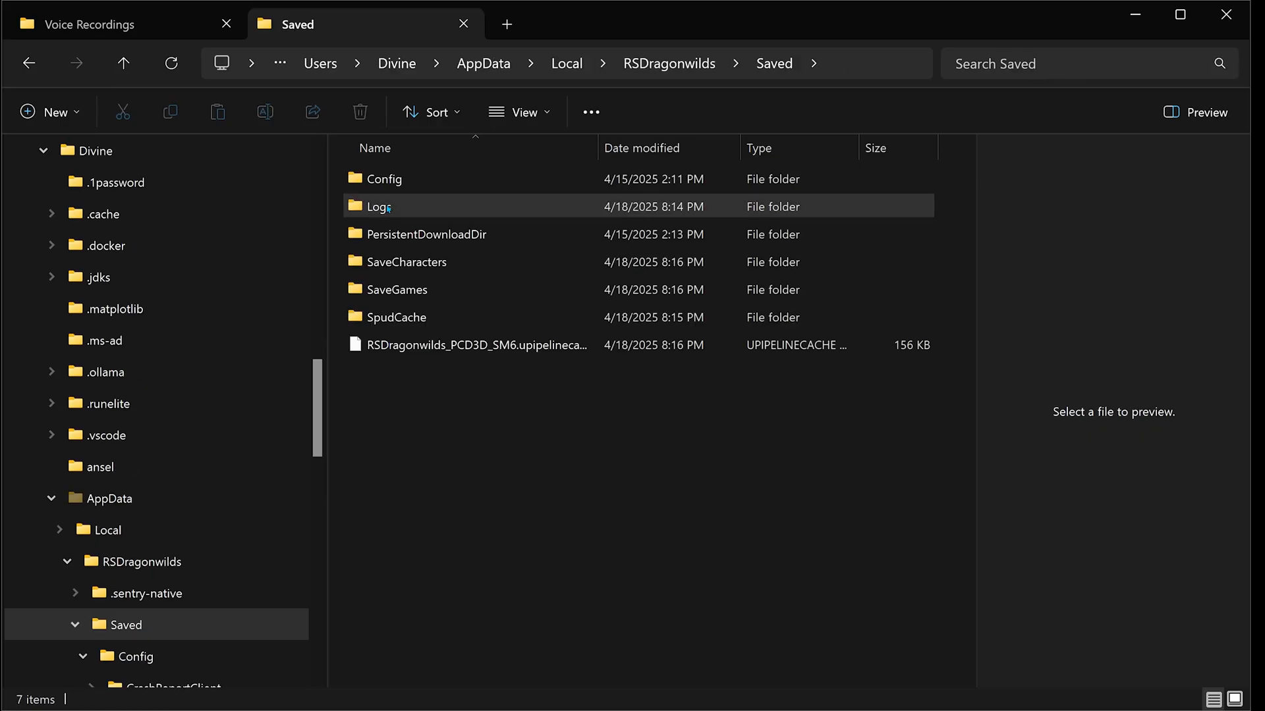
{"action": "double_click", "coordinate": [383, 178]}
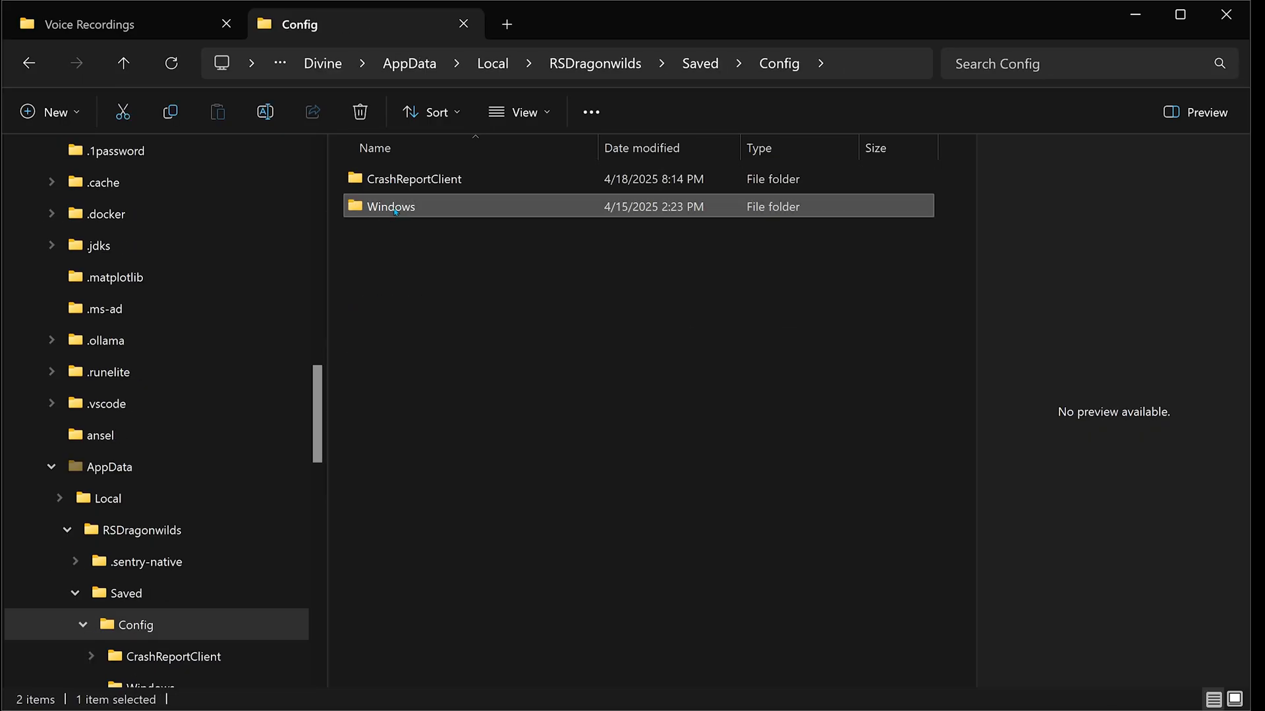
{"action": "double_click", "coordinate": [390, 205]}
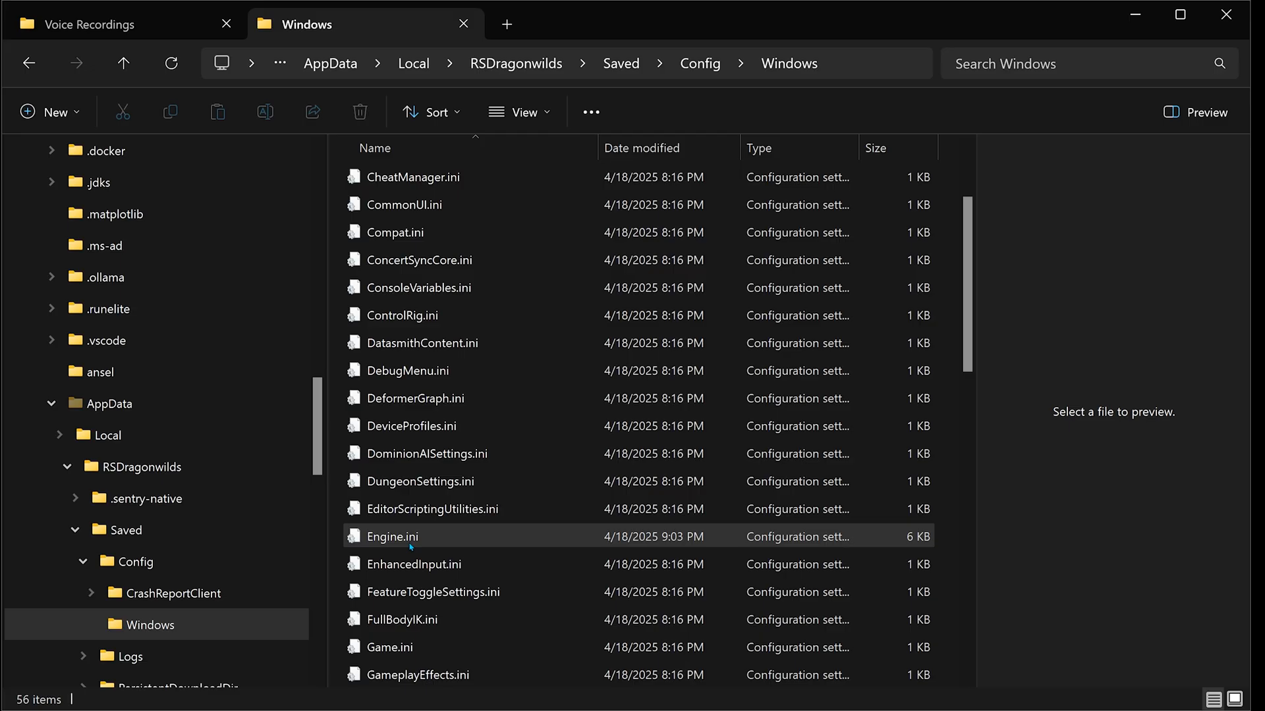
{"action": "right_click", "coordinate": [393, 537]}
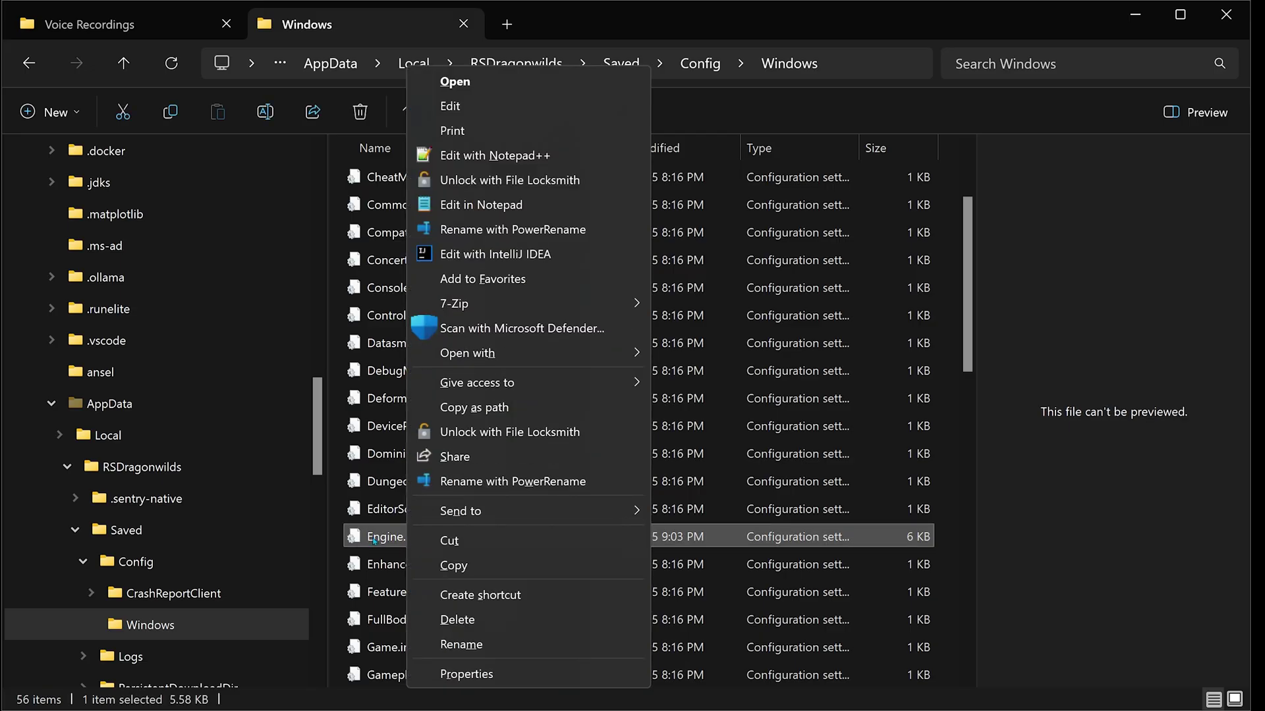
{"action": "mouse_move", "coordinate": [481, 205]}
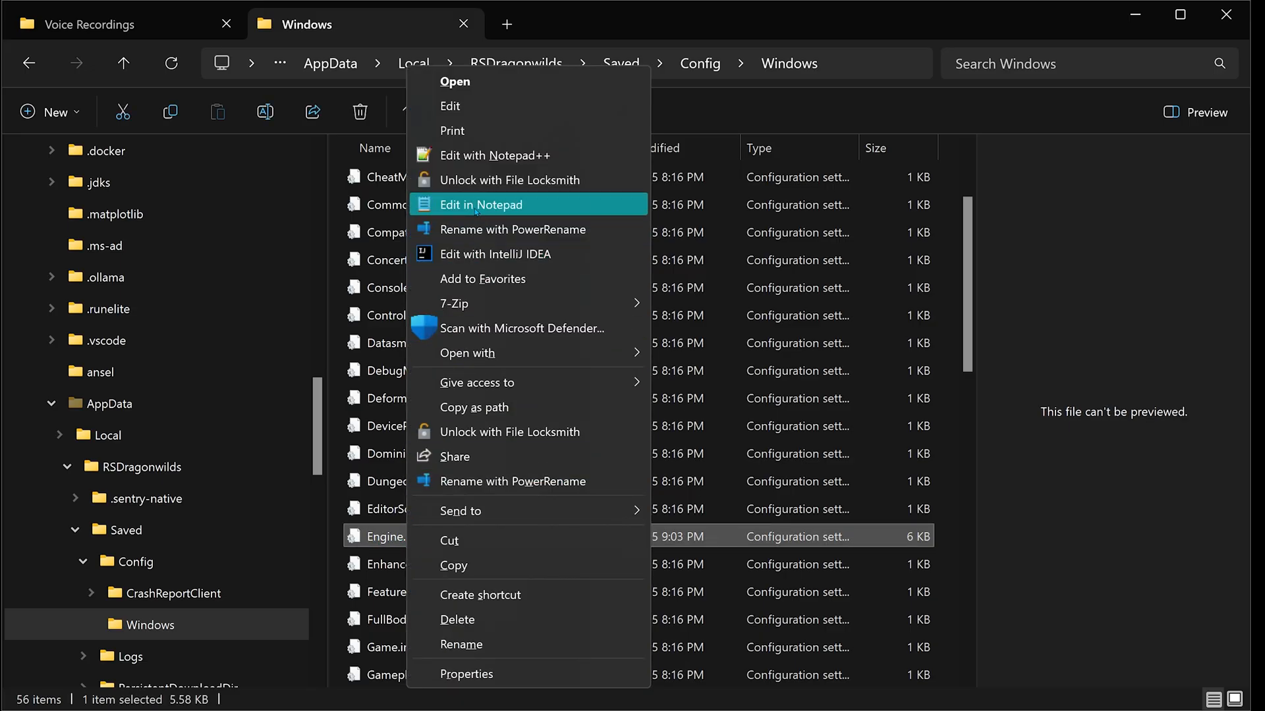
{"action": "mouse_move", "coordinate": [466, 353]}
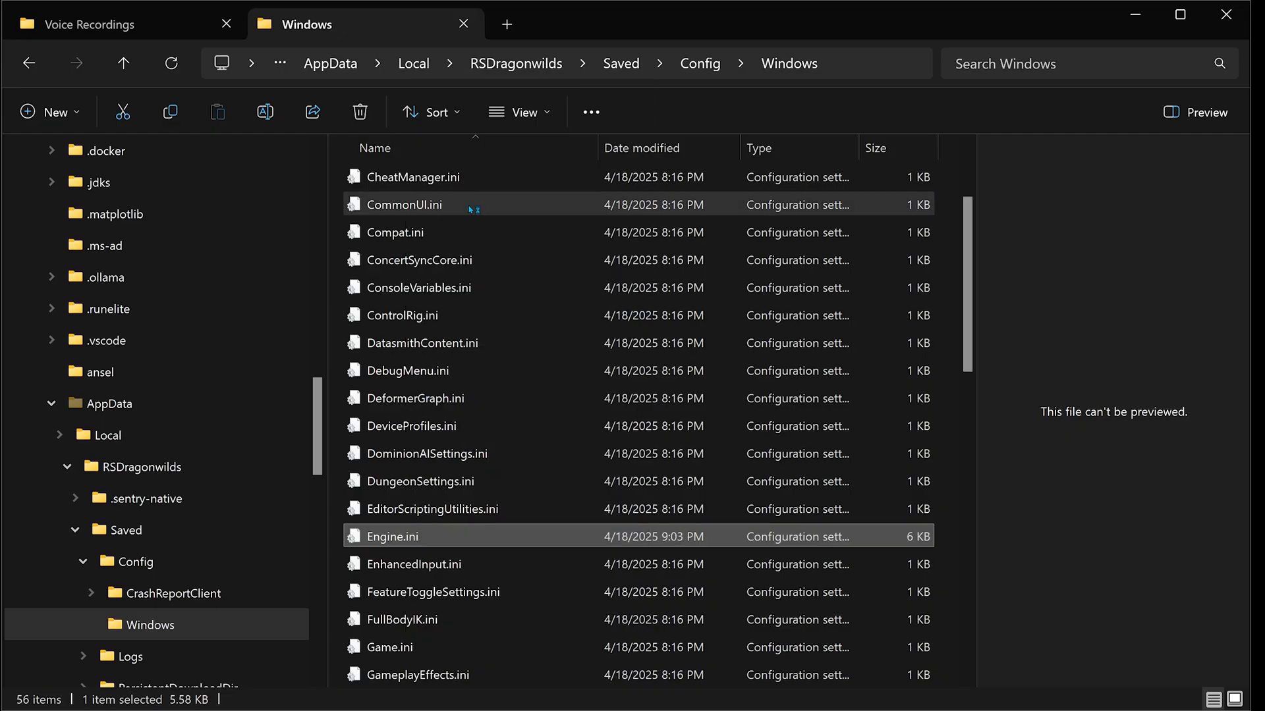
Append the [/Script/Engine.RendererSettings] block disabling motion blur, fog and bloom to Engine.ini and save it.
{"action": "double_click", "coordinate": [392, 536]}
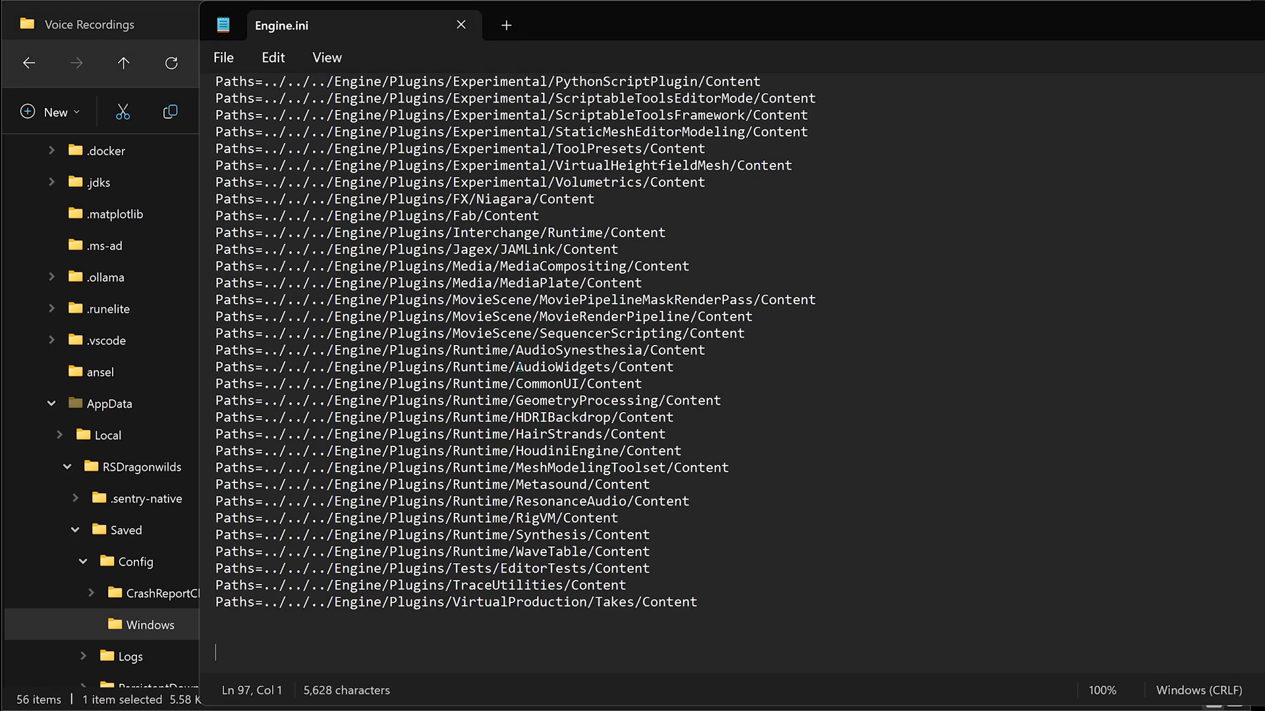
{"action": "scroll", "scroll_direction": "up", "scroll_amount": 3}
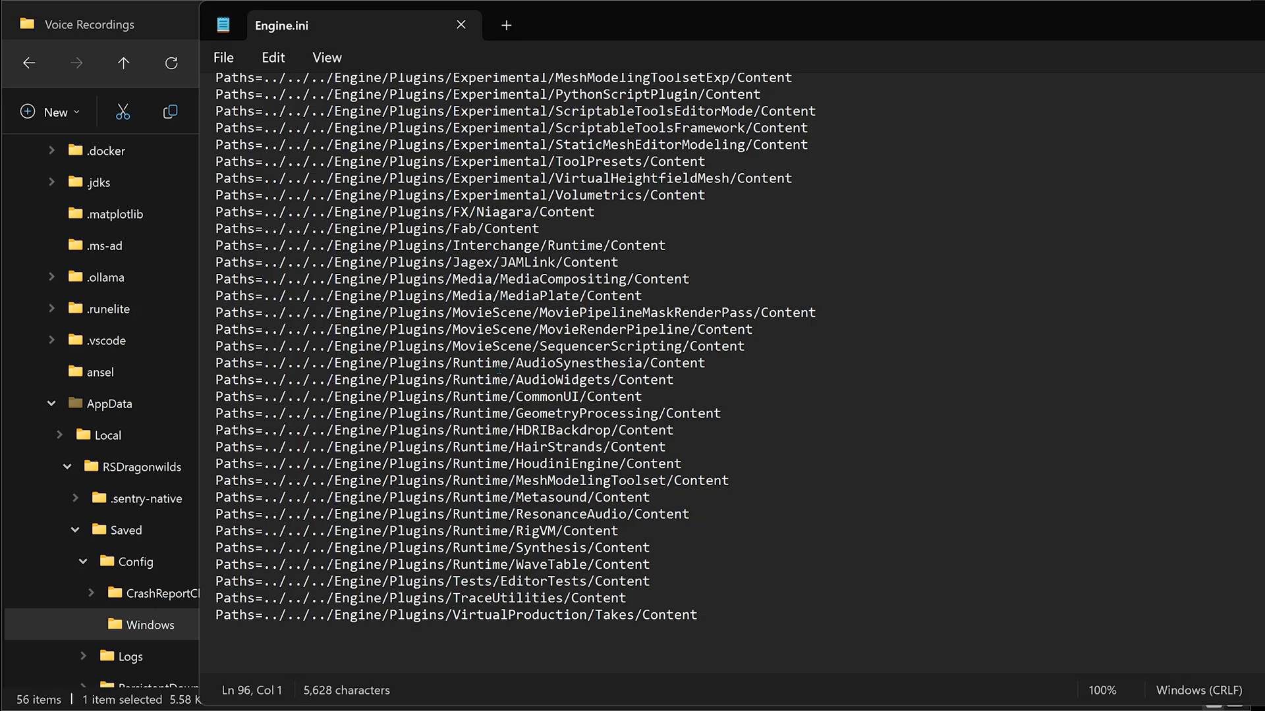
{"action": "mouse_move", "coordinate": [243, 652]}
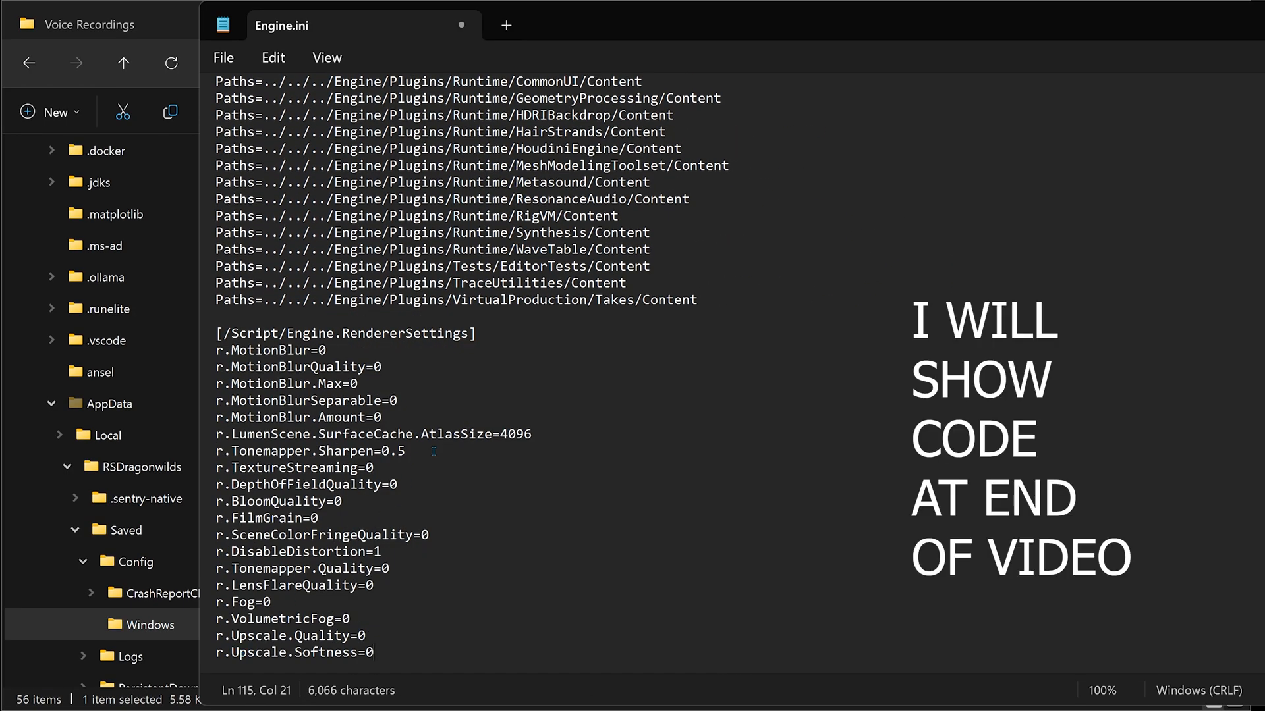
{"action": "mouse_move", "coordinate": [455, 423]}
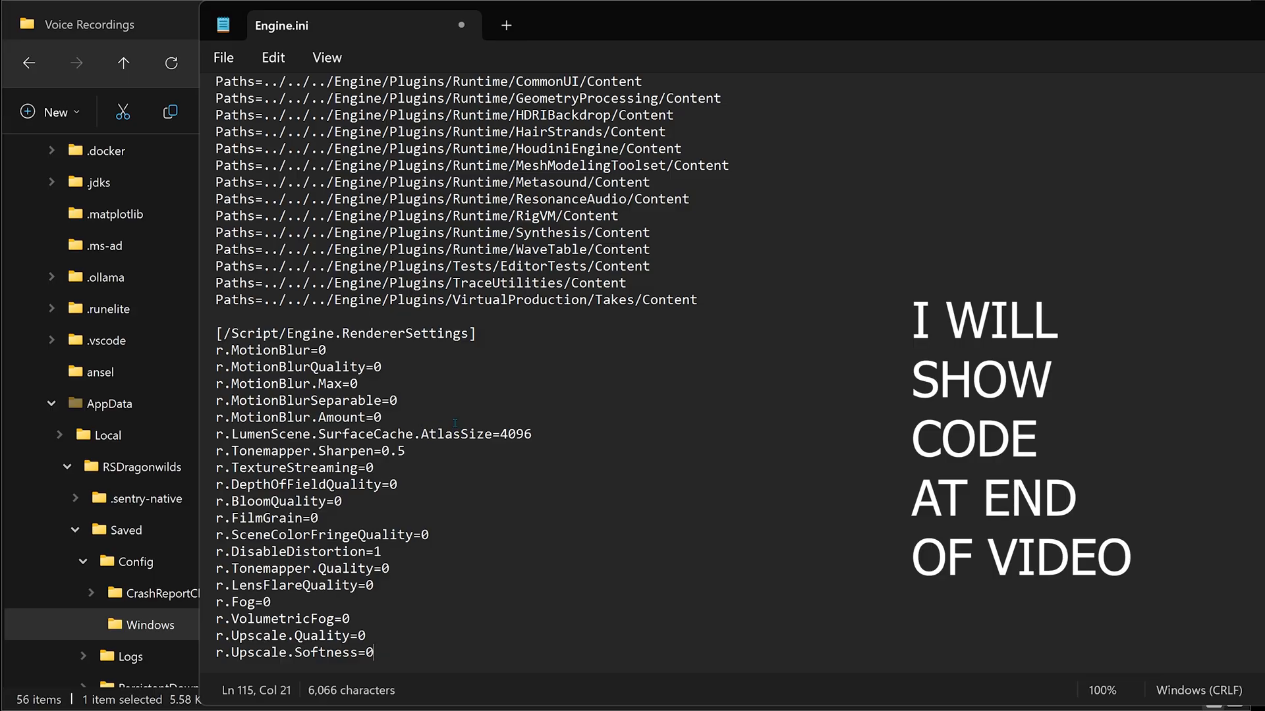
{"action": "left_click", "coordinate": [224, 57]}
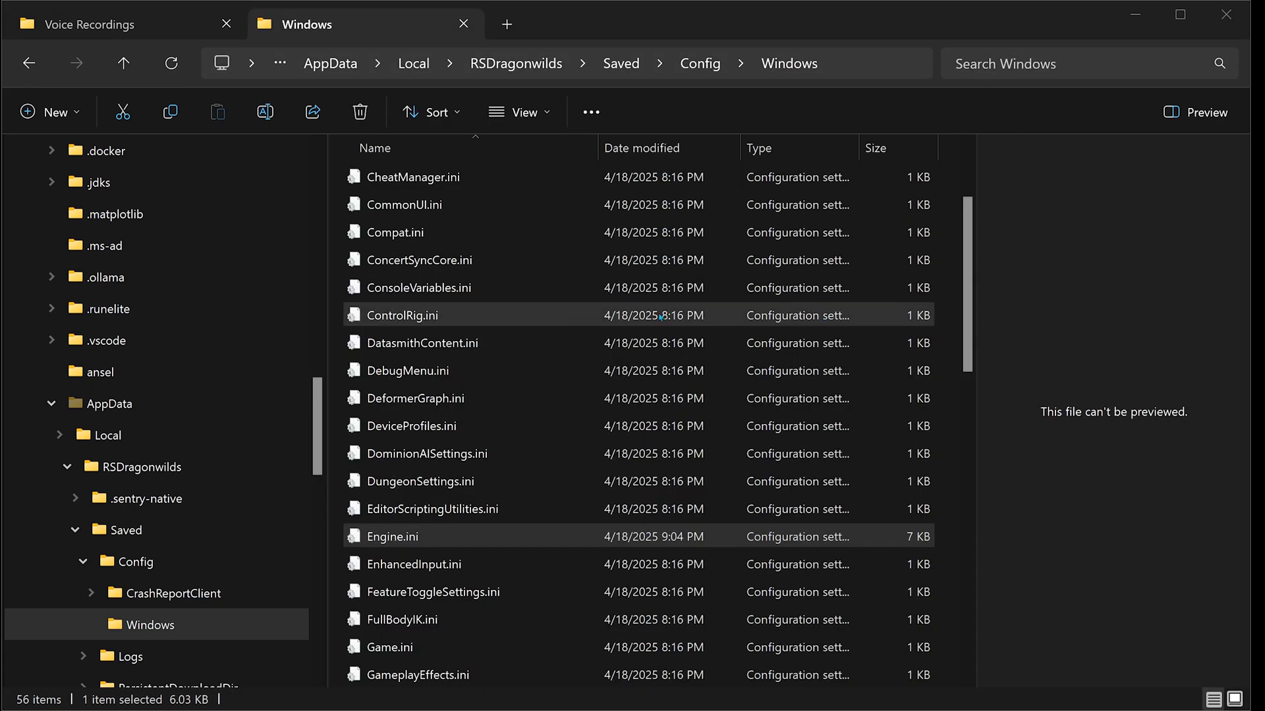
Mark Engine.ini as Read-only through its Properties and apply it.
{"action": "right_click", "coordinate": [390, 536]}
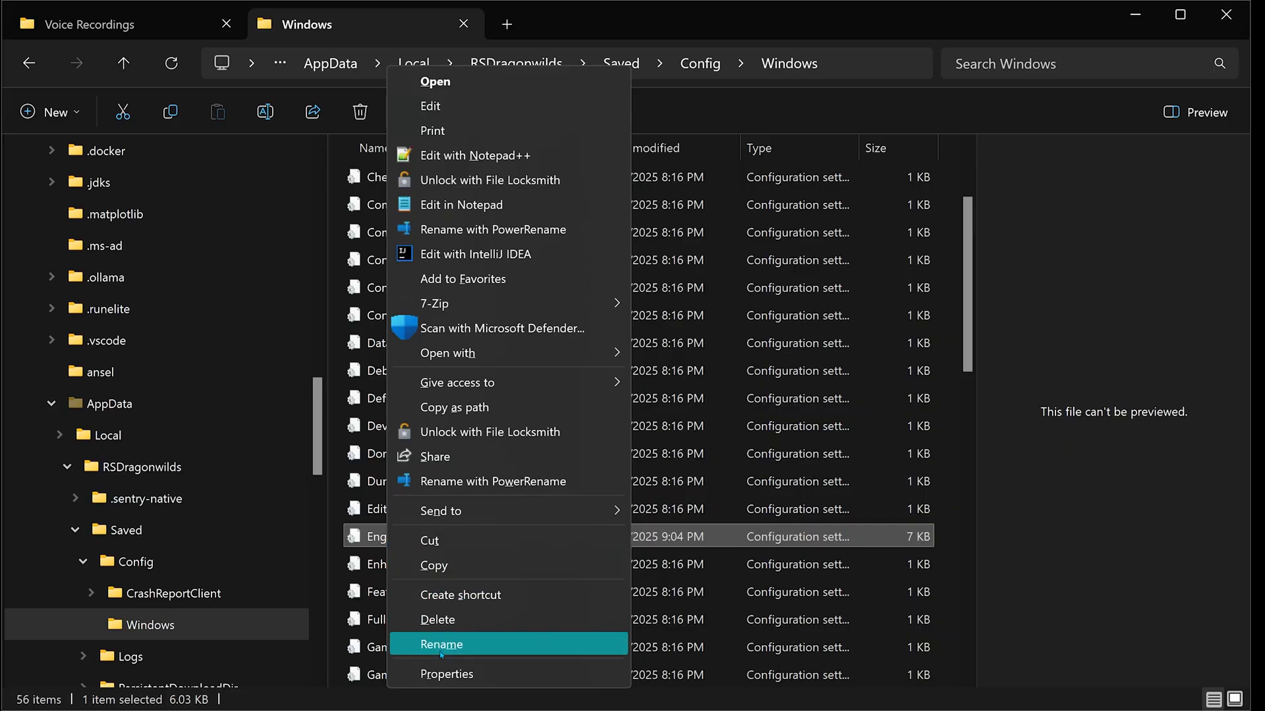
{"action": "mouse_move", "coordinate": [447, 673]}
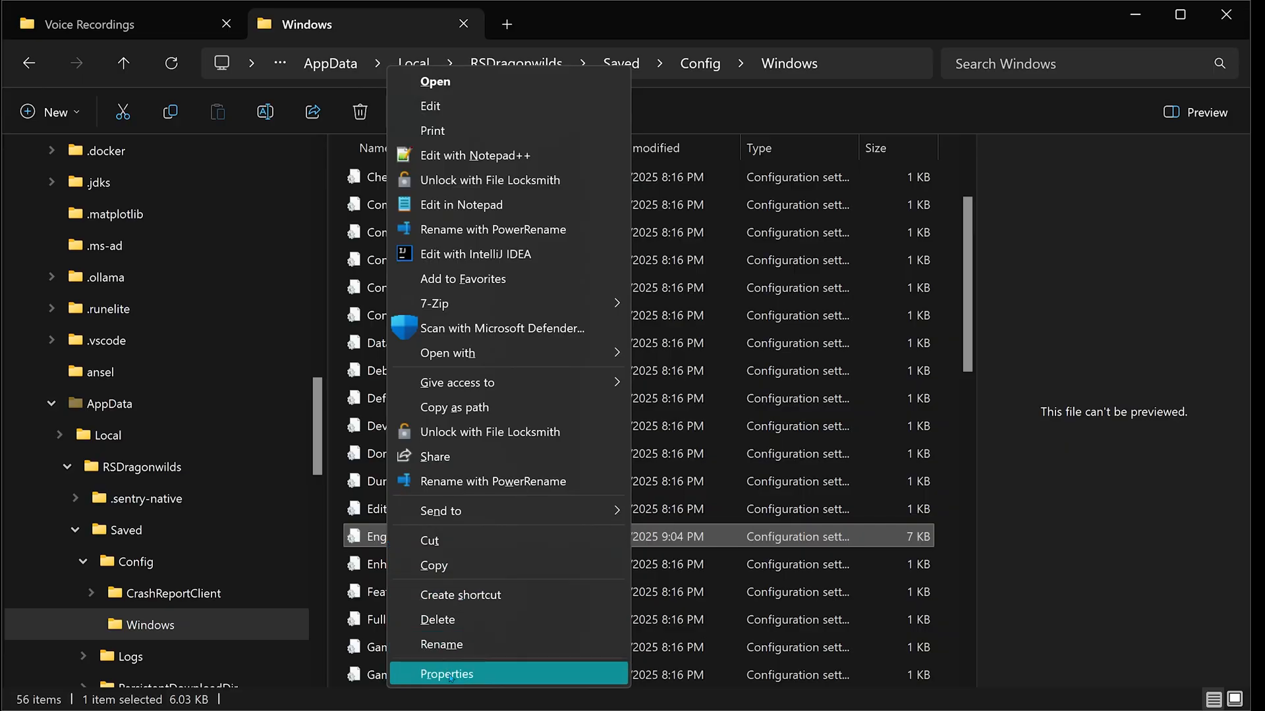
{"action": "left_click", "coordinate": [446, 673]}
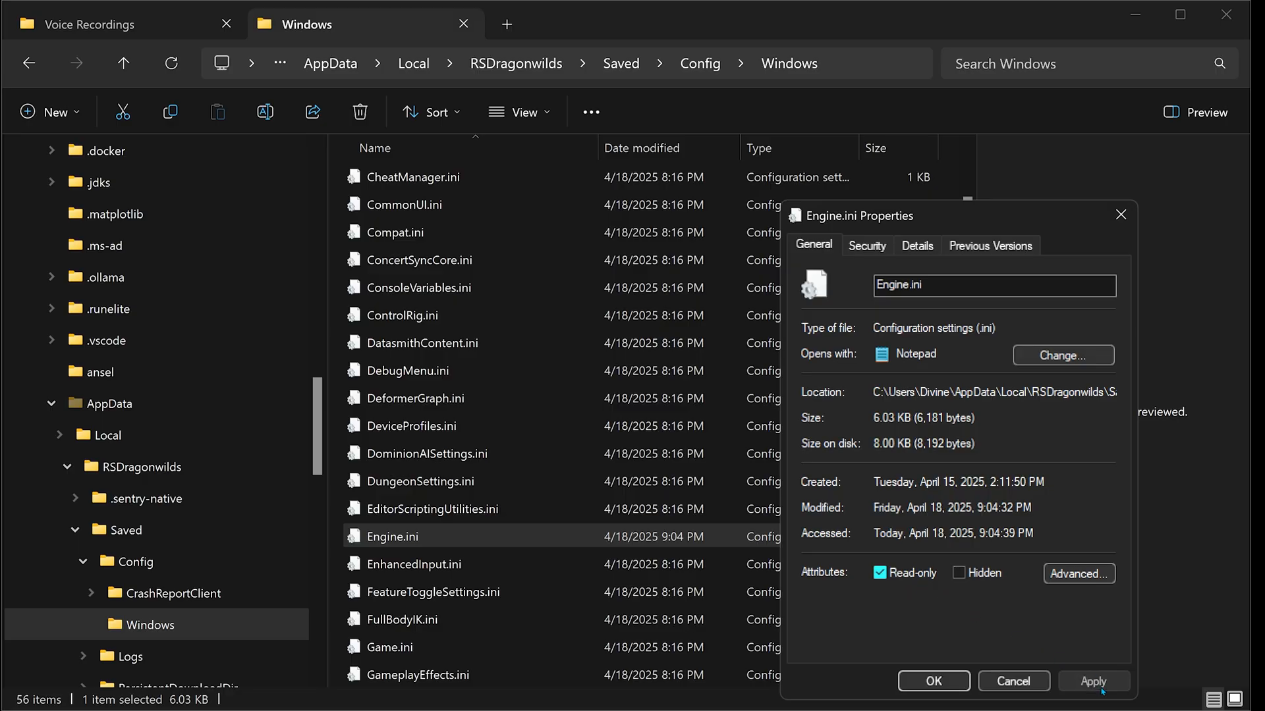
{"action": "left_click", "coordinate": [933, 682]}
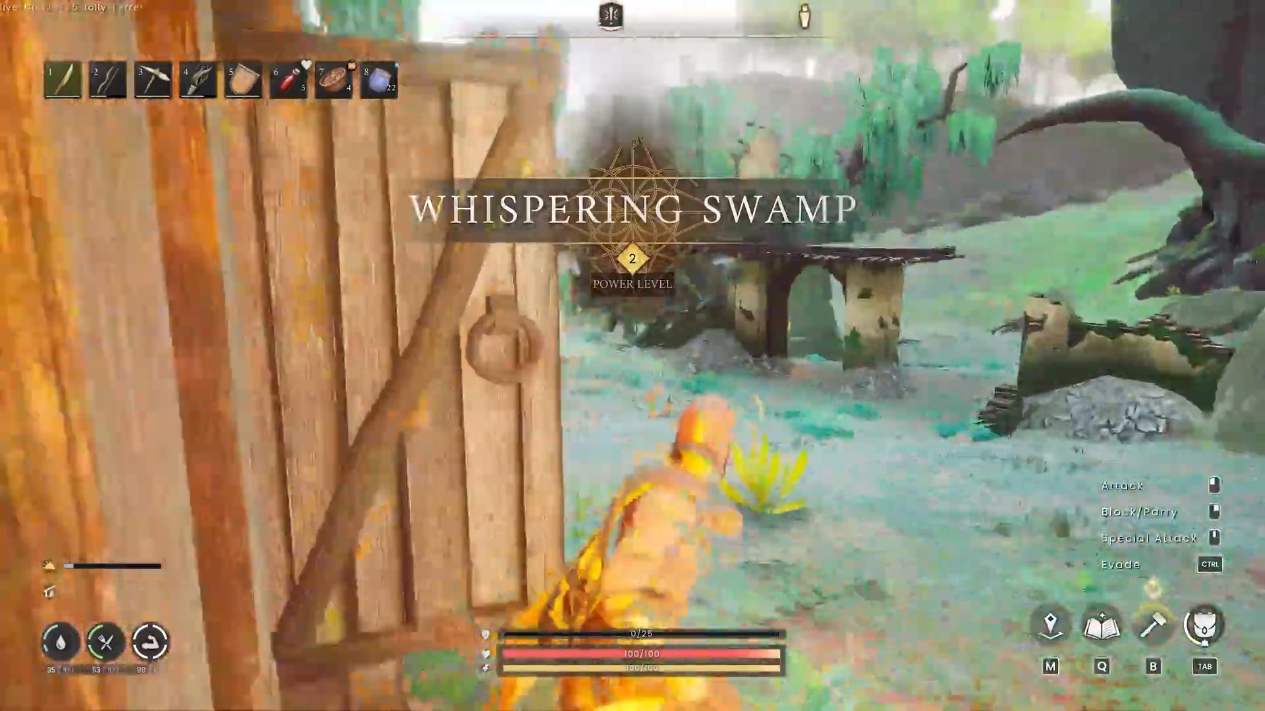
Run the character forward through the Whispering Swamp to check the fog- and blur-free visuals.
{"action": "key", "text": "w"}
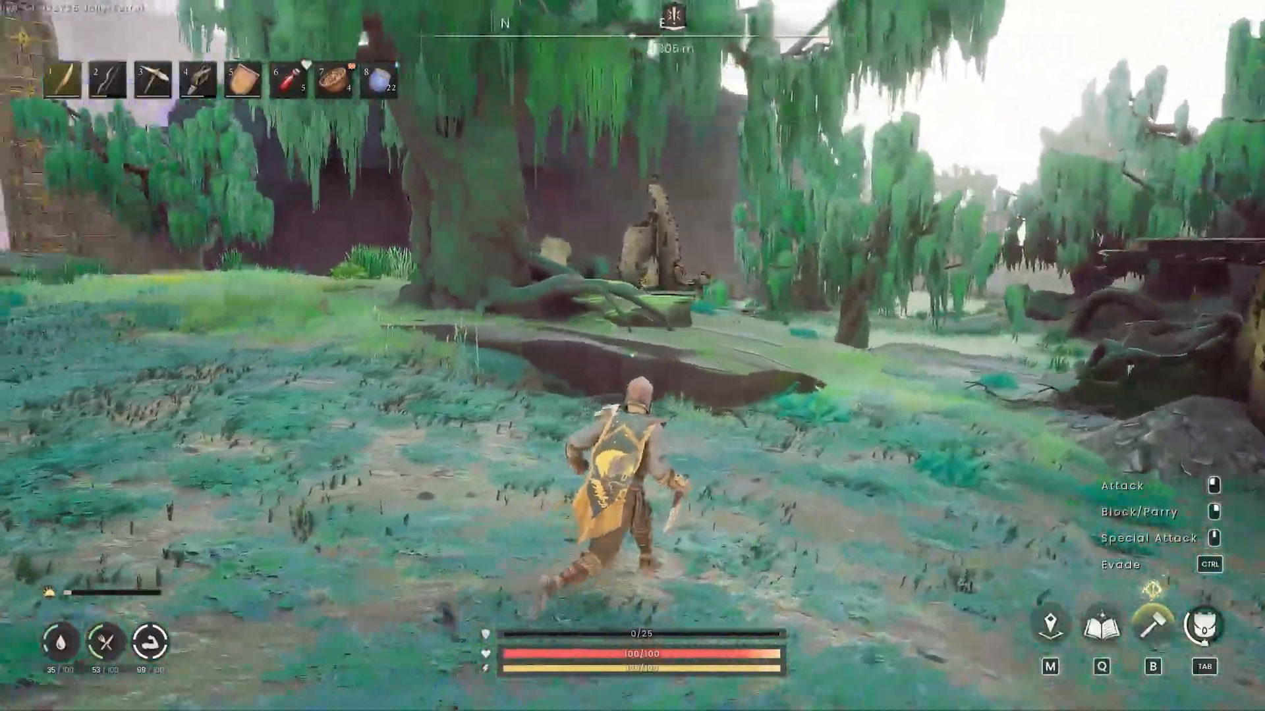
{"action": "key", "text": "w"}
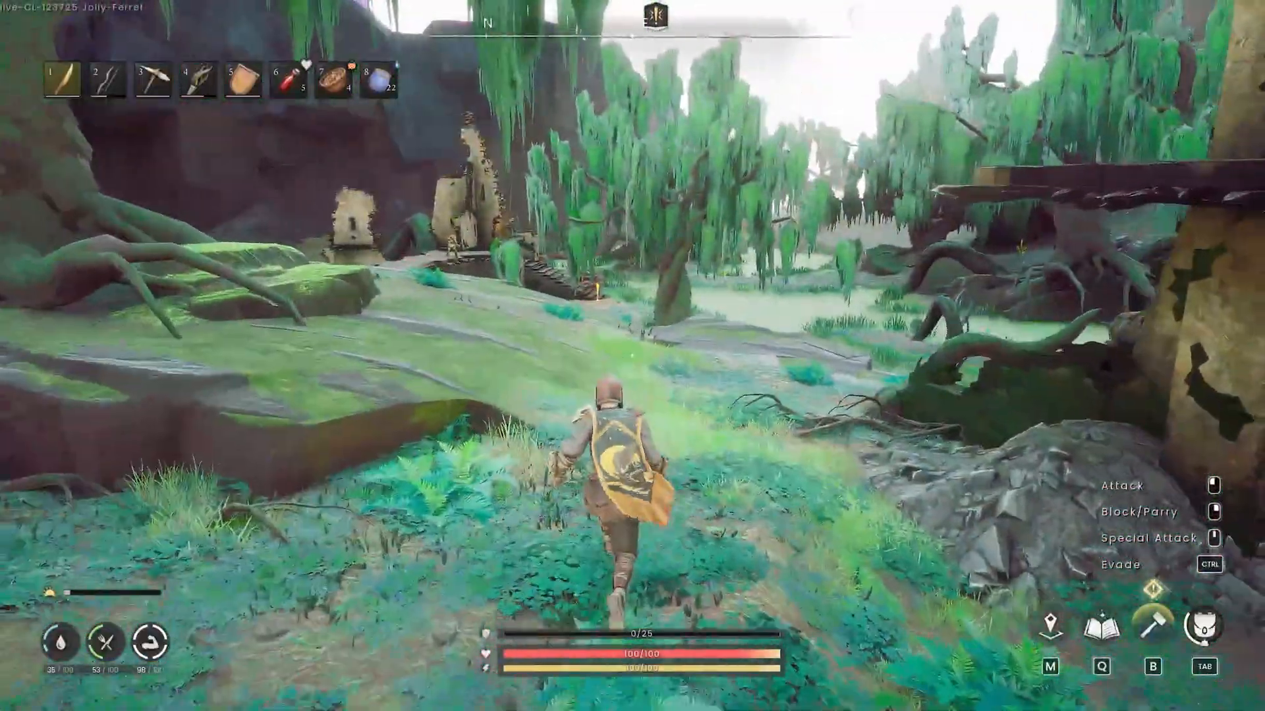
{"action": "mouse_move", "coordinate": [632, 356]}
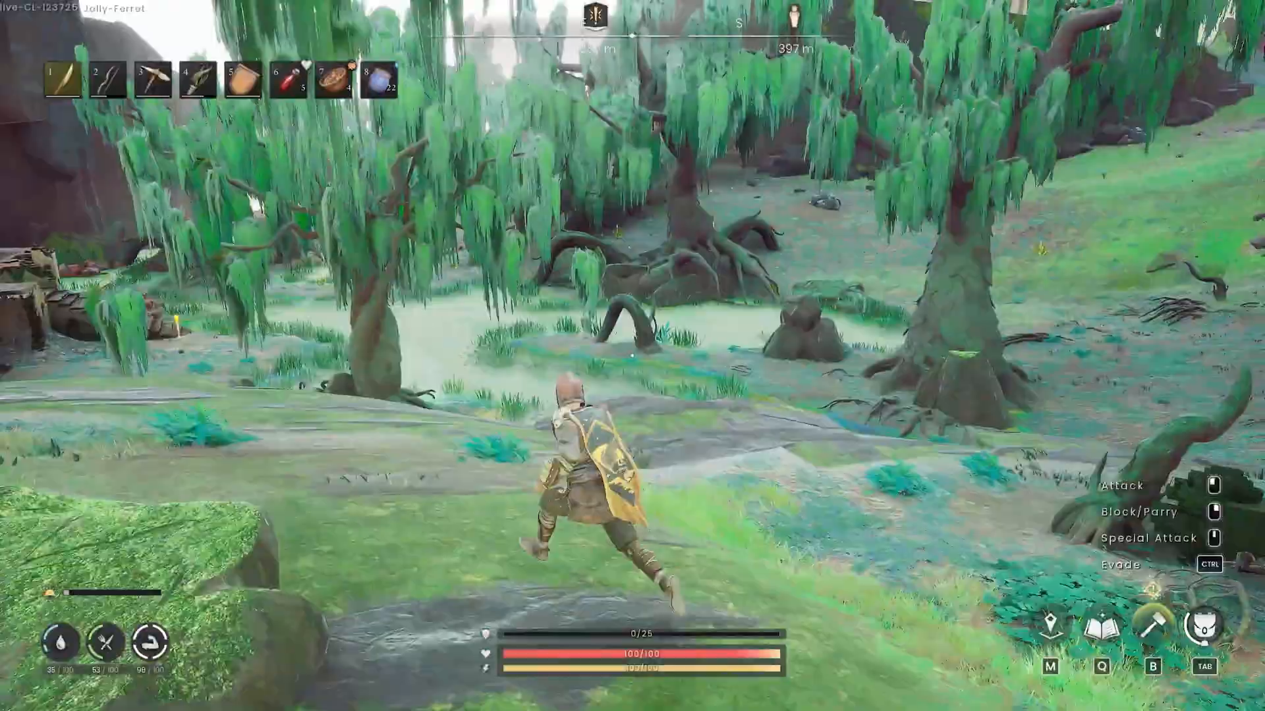